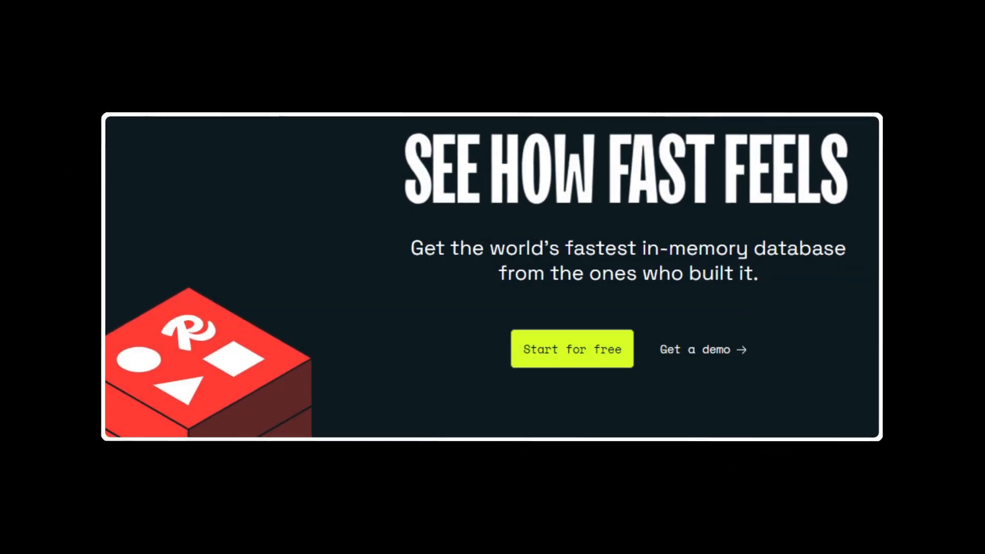
- Write the Python snippet importing redis and printing f"Hello, {name}!", then run it
double_click(704, 247)
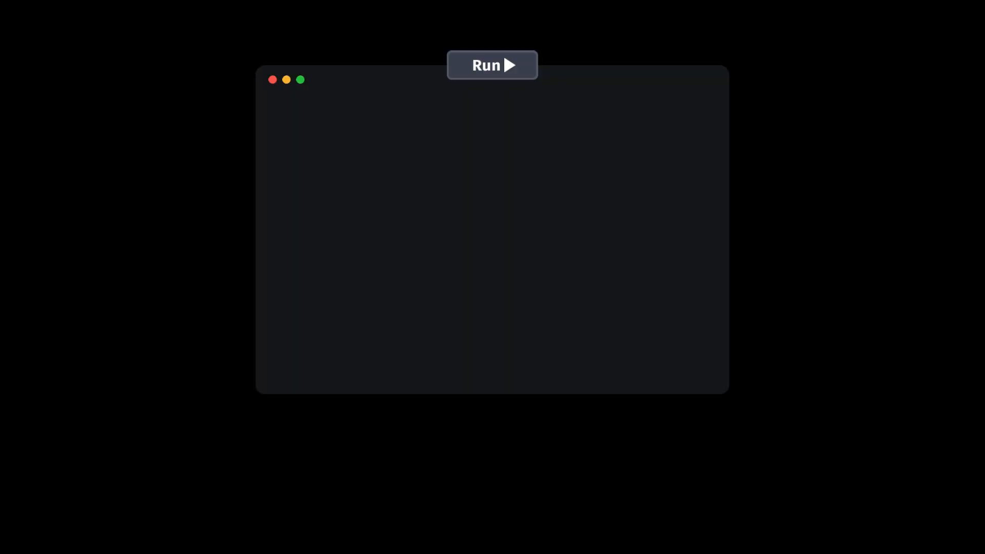
type("import redis")
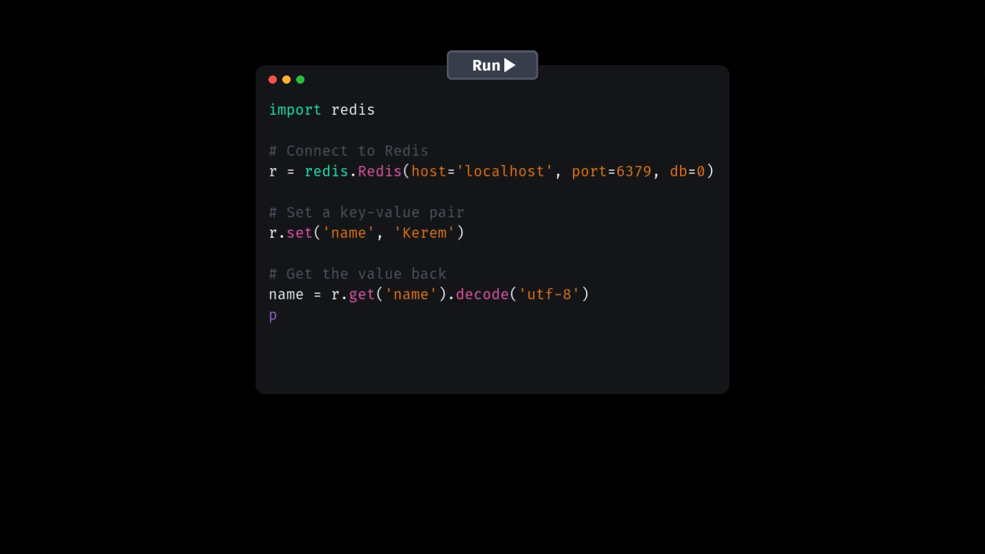
type("rint(f\"Hello, {name}!\")")
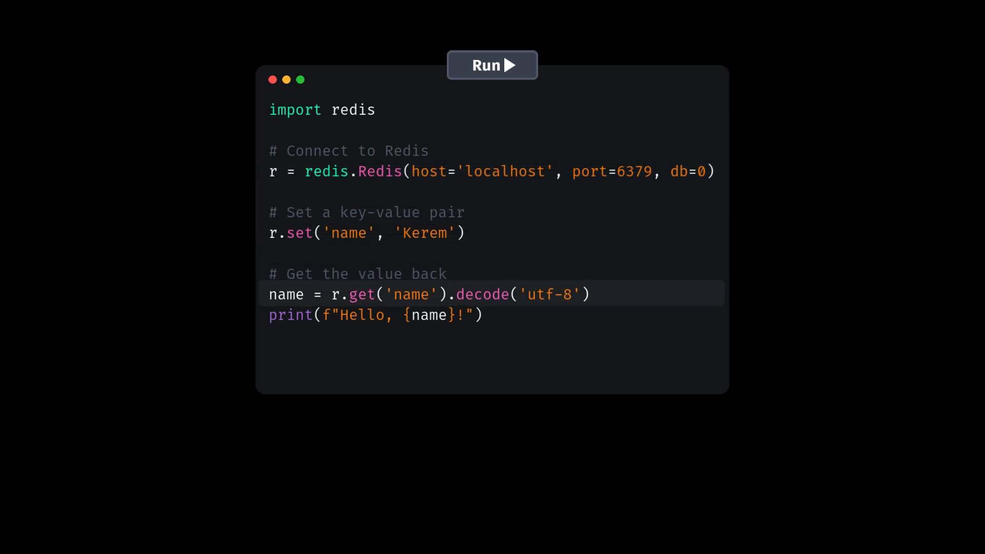
left_click(491, 65)
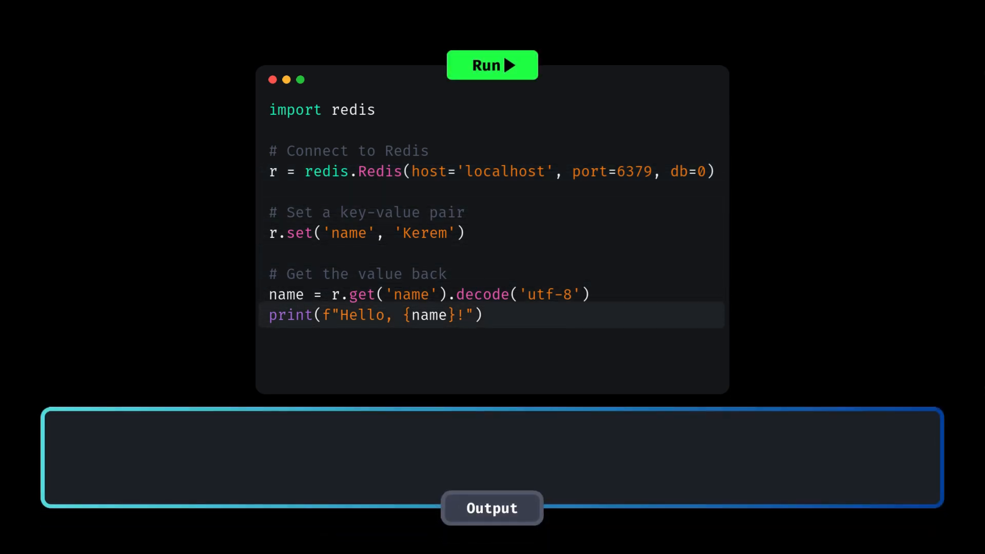
left_click(491, 66)
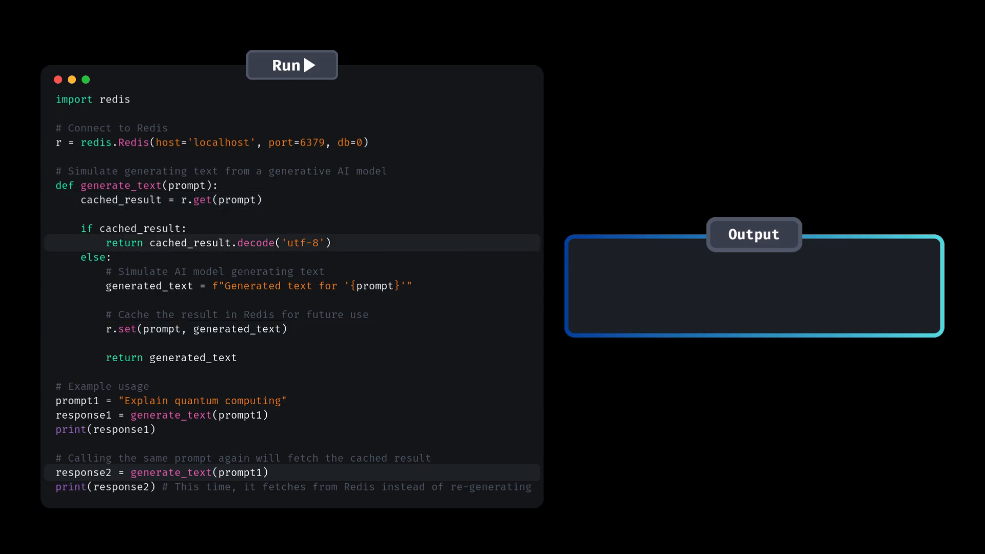
- Run the caching script so 'Generated text for Explain quantum computing' prints twice
left_click(291, 65)
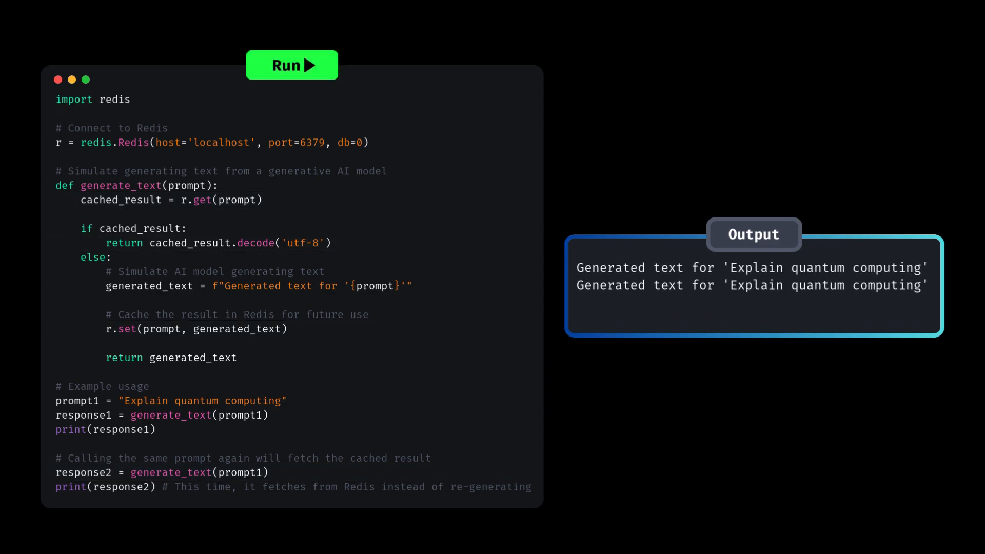